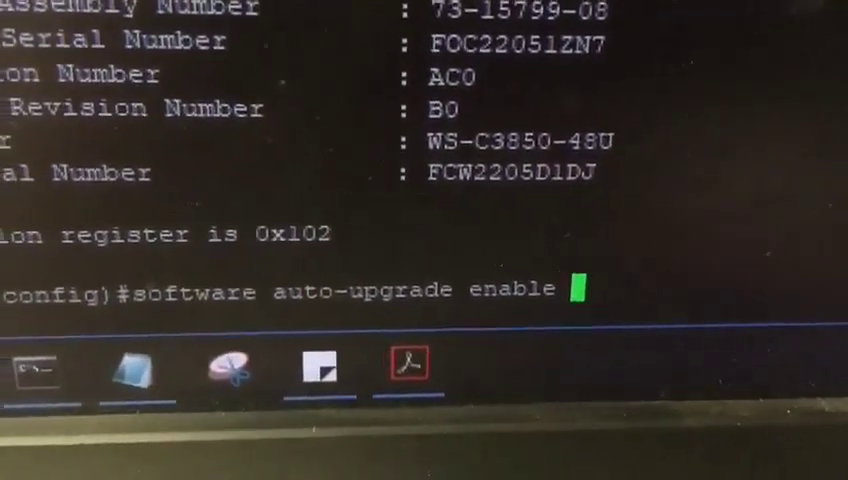
# Apply 'software auto-upgrade enable' in config mode, returning to the privileged prompt
pyautogui.press('enter')
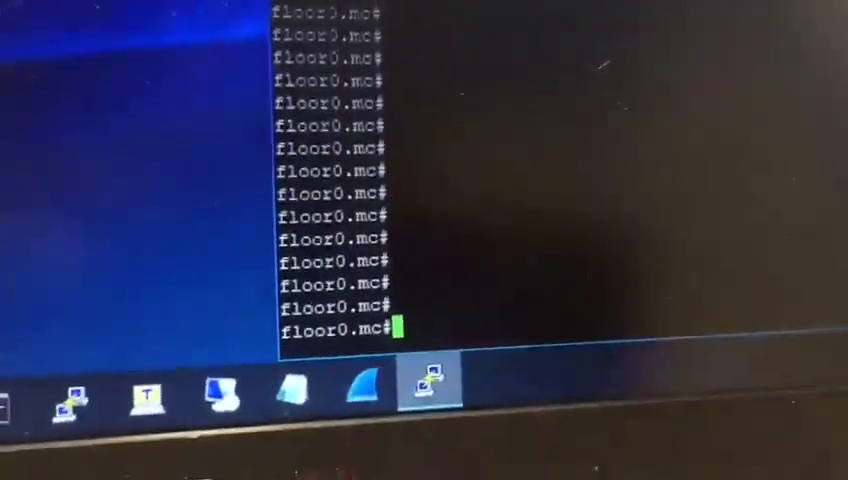
# Enter 'sho switch' at the floor0.mc prompt to list the stack members
pyautogui.write('sho switch')
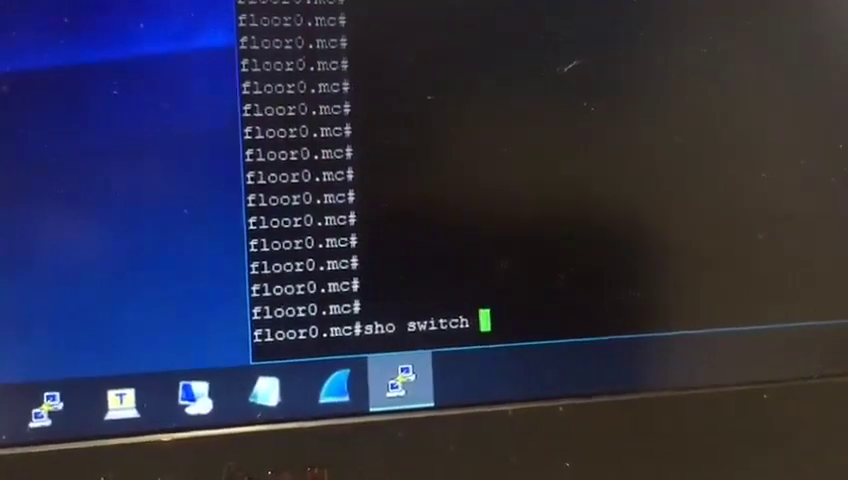